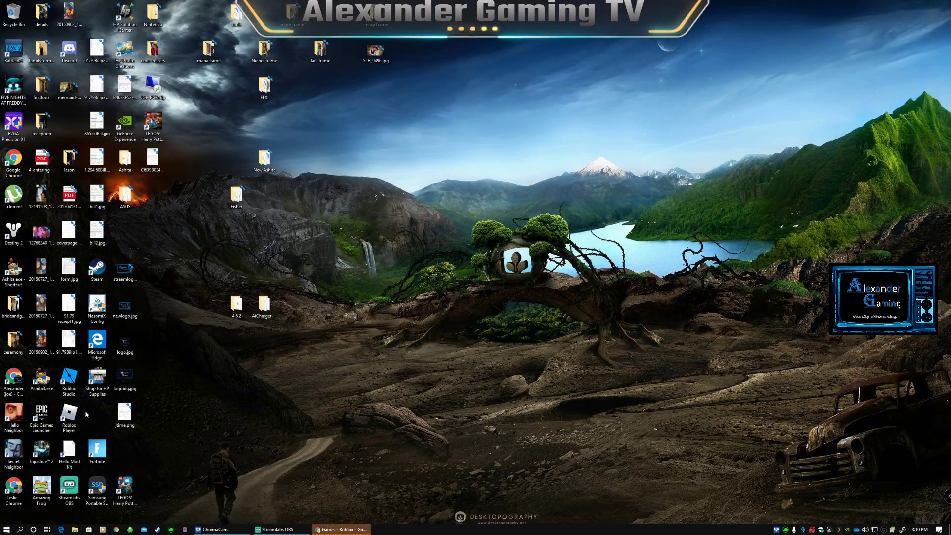
Bring the Chrome 'Games - Roblox' window forward, showing the Up-and-Coming games list
click(69, 416)
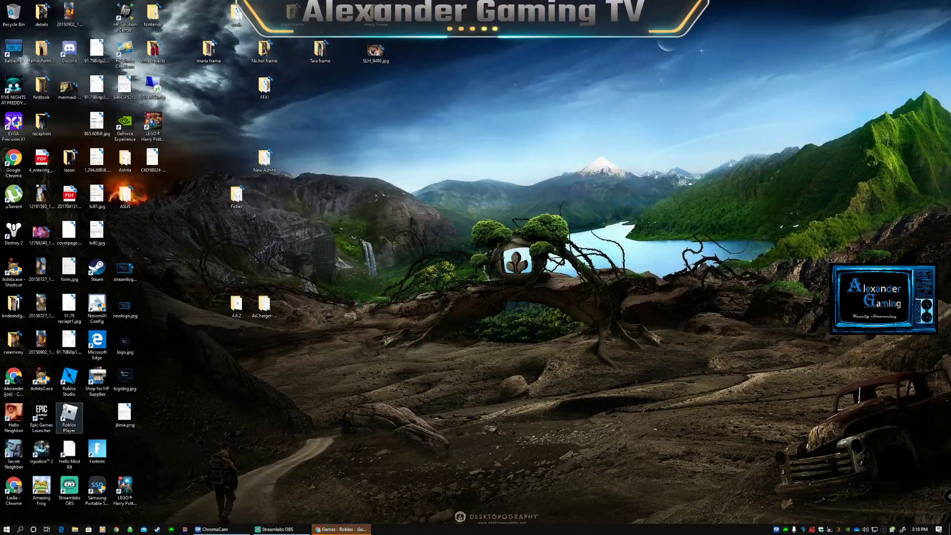
click(340, 530)
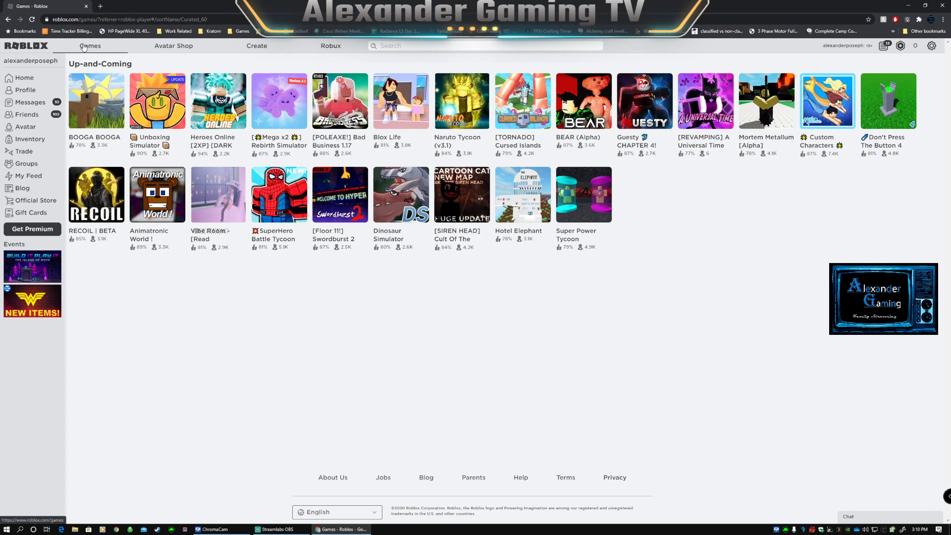
Go to the Games page listing Popular, Recommended, Most Engaging and Up-and-Coming rows
click(90, 46)
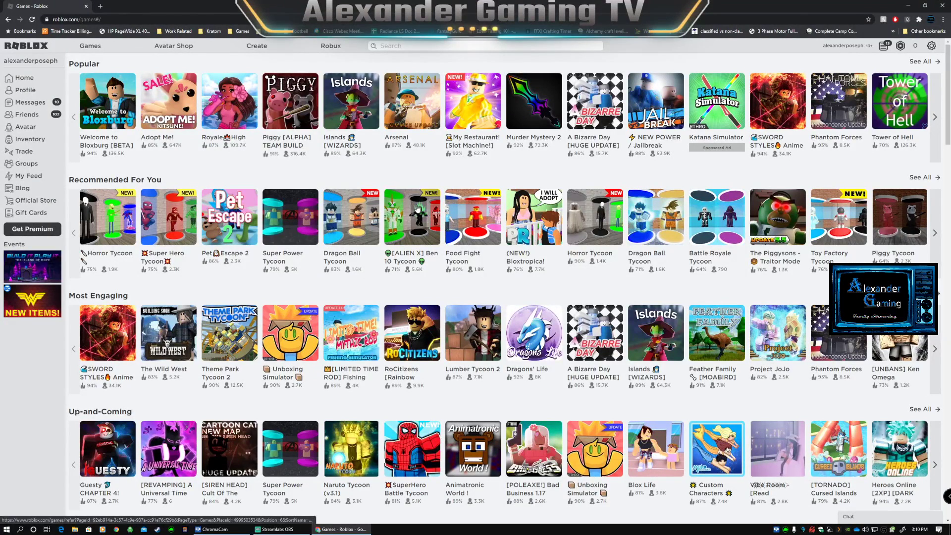
mouse_move(487, 249)
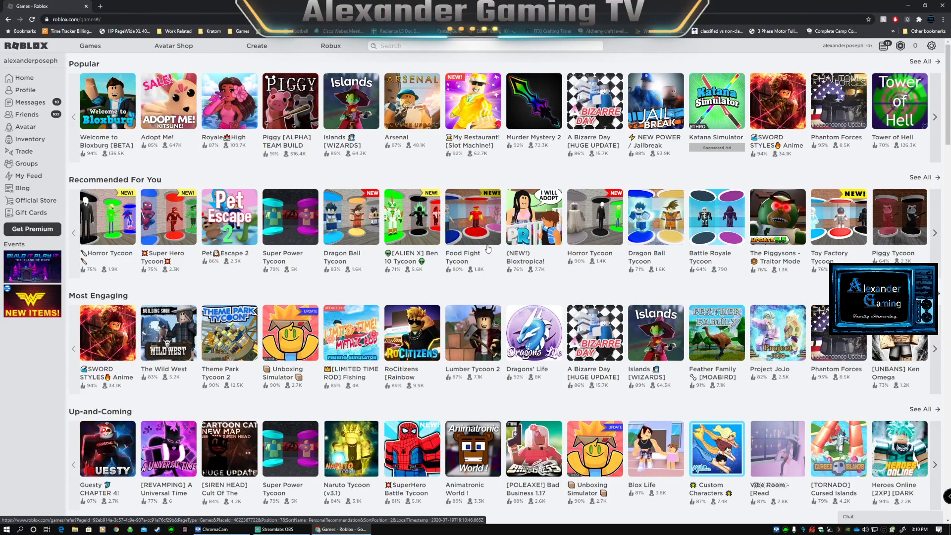
mouse_move(485, 248)
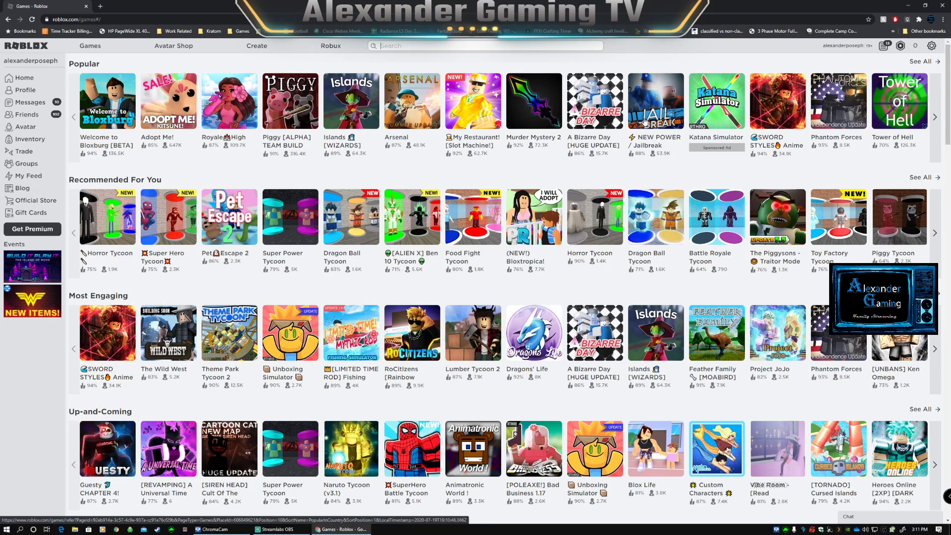
mouse_move(679, 167)
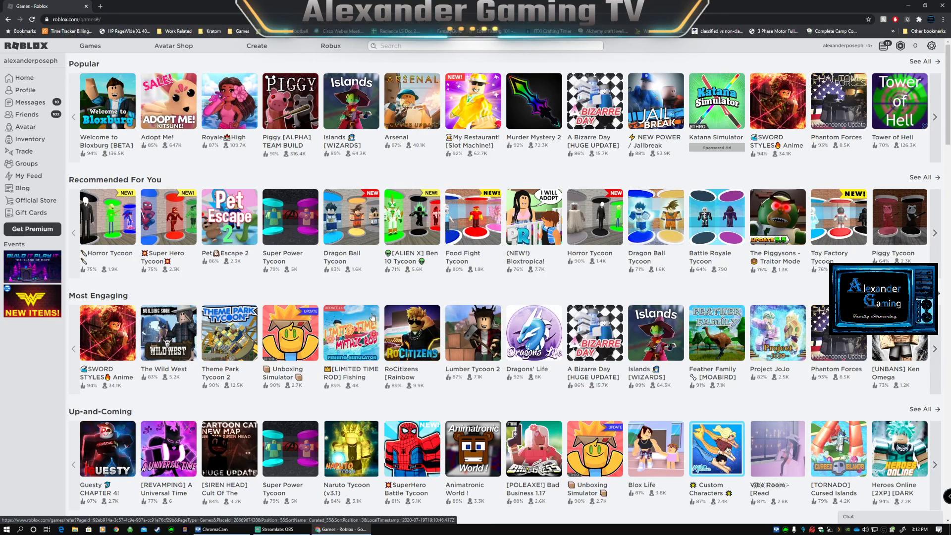
mouse_move(351, 325)
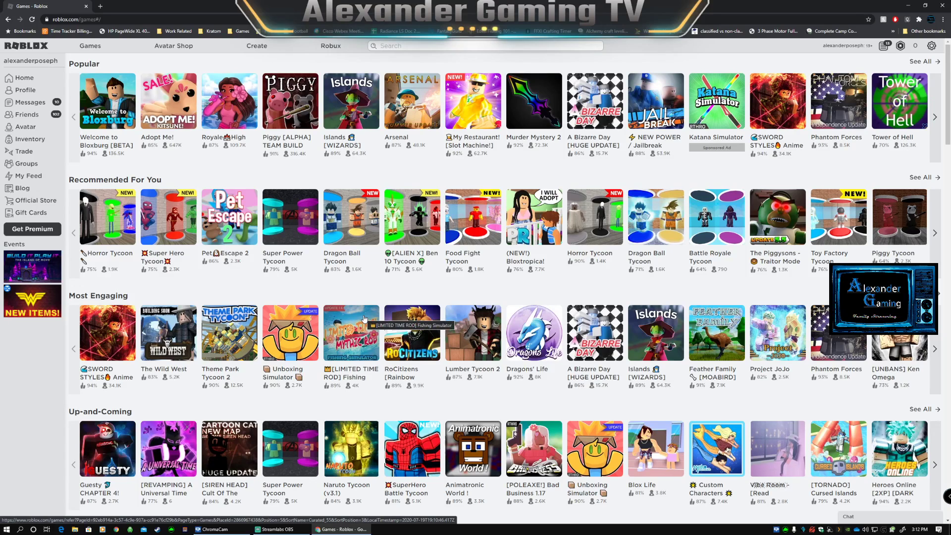